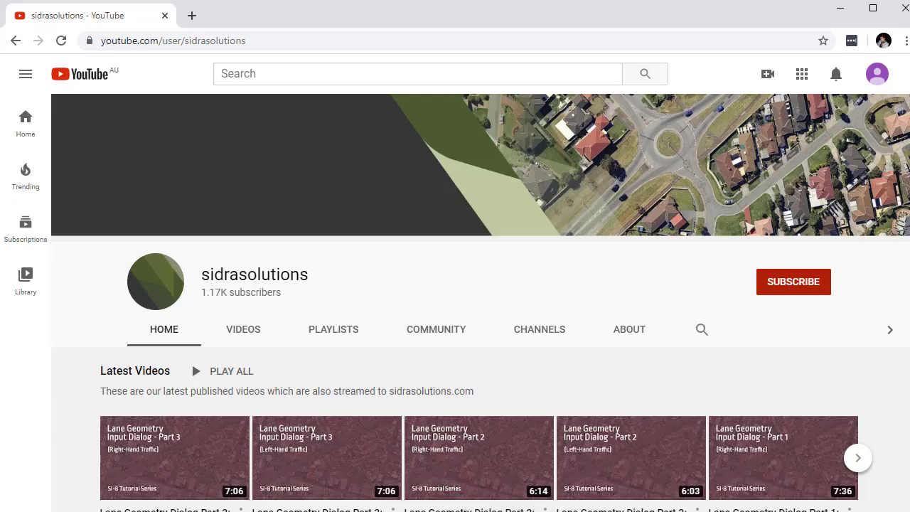
Subscribe to the channel and type 'our video suggestions here in the Youtube comment box'
left_click(794, 281)
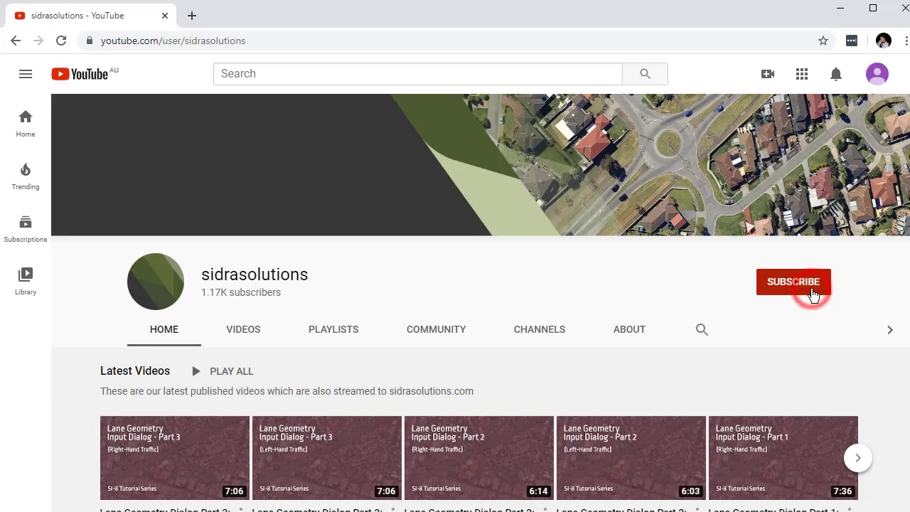
left_click(794, 282)
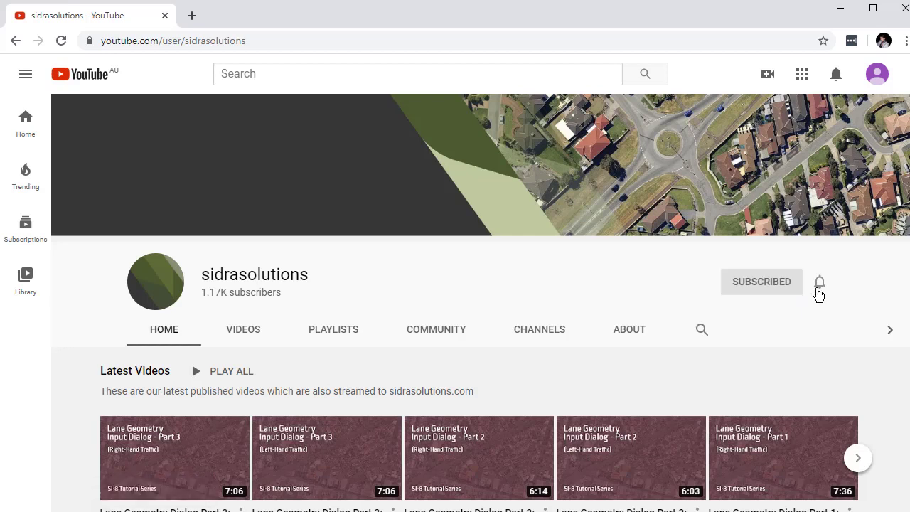
left_click(820, 281)
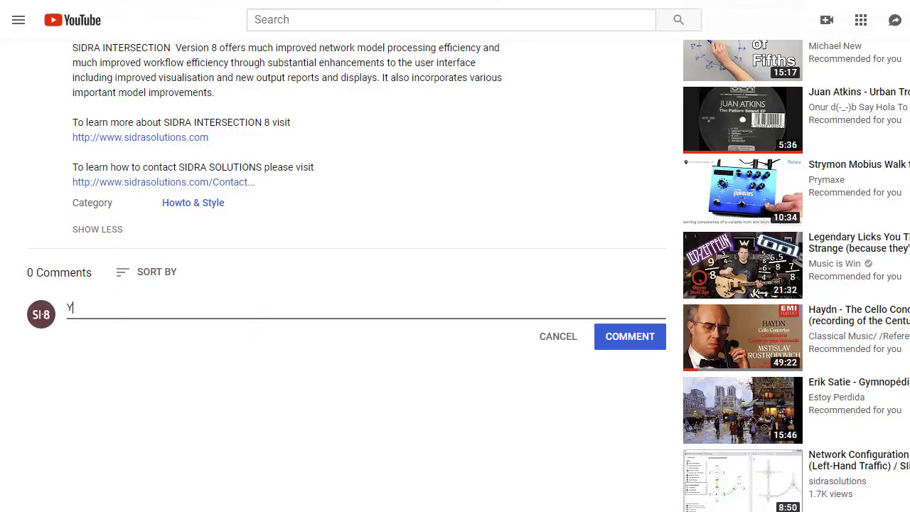
type("our video suggest")
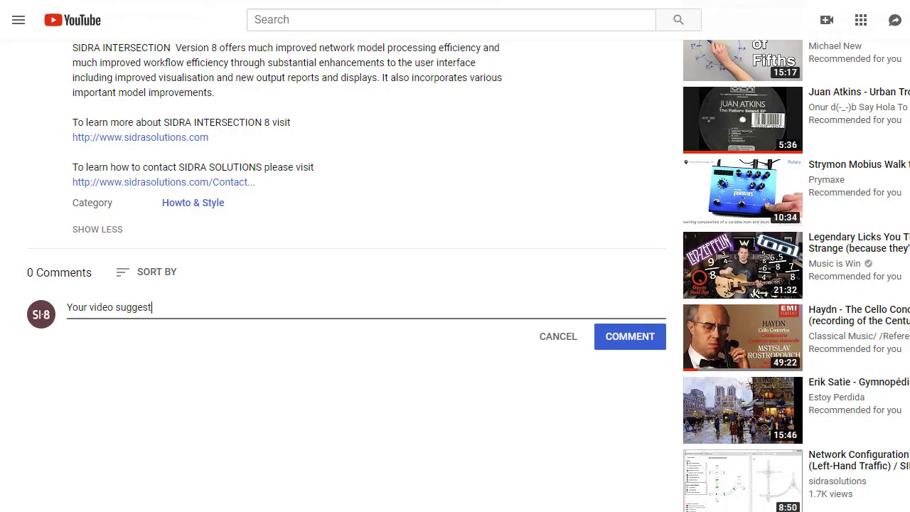
type("ions here in the")
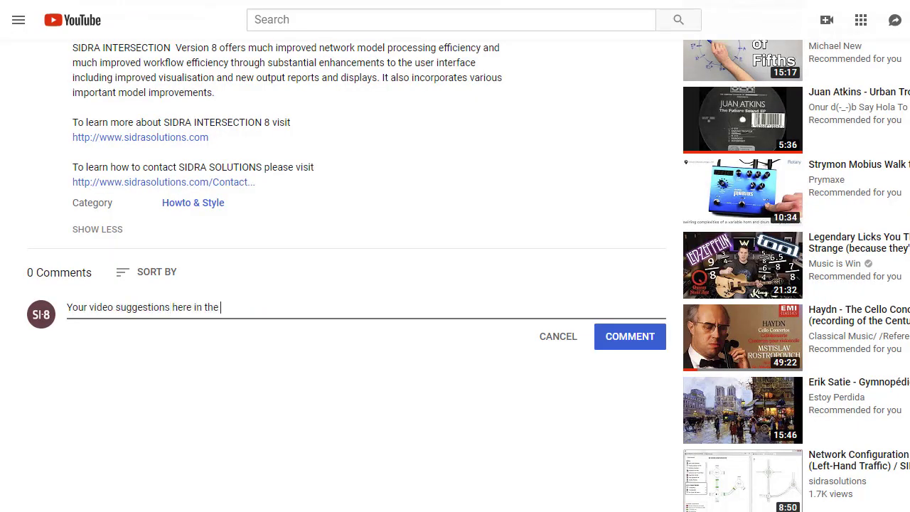
type("Youtube comment box")
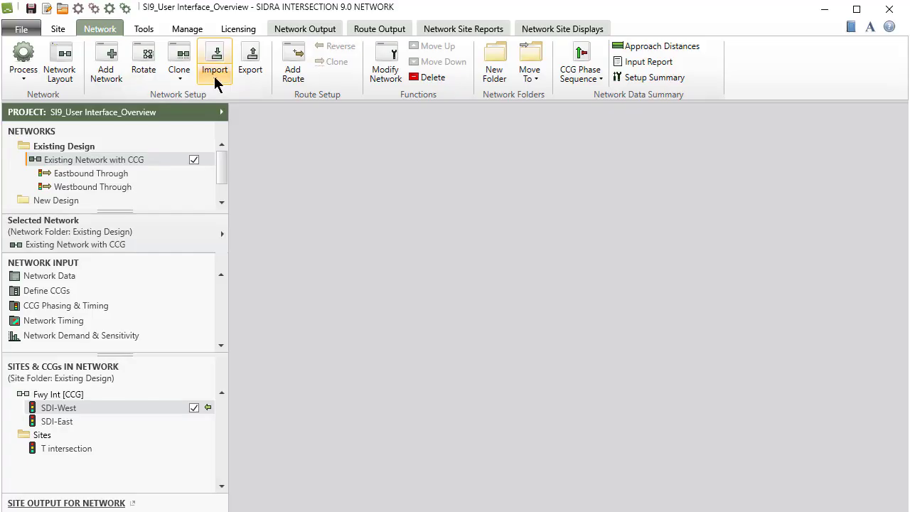
left_click(214, 60)
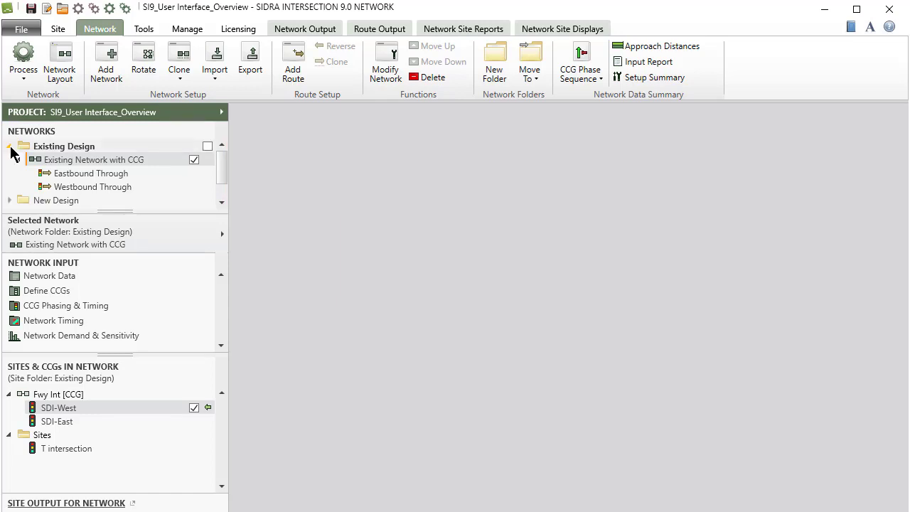
left_click(11, 146)
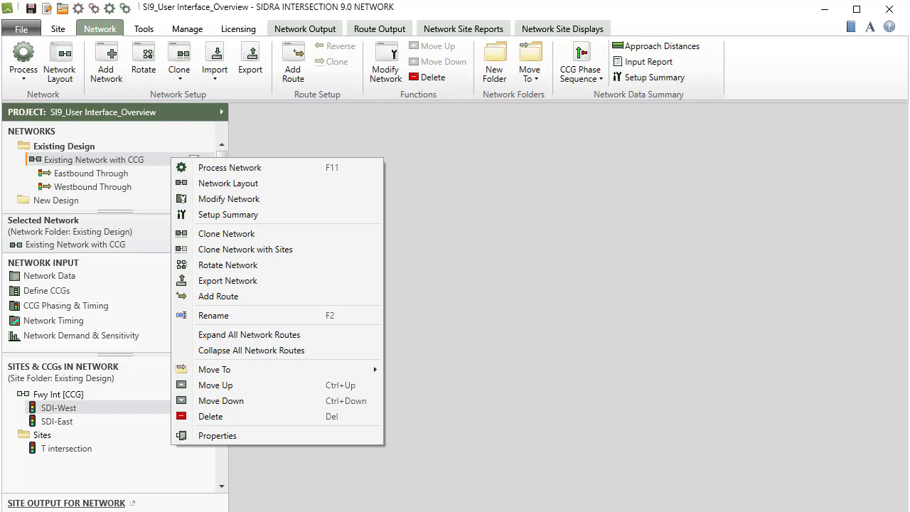
left_click(225, 247)
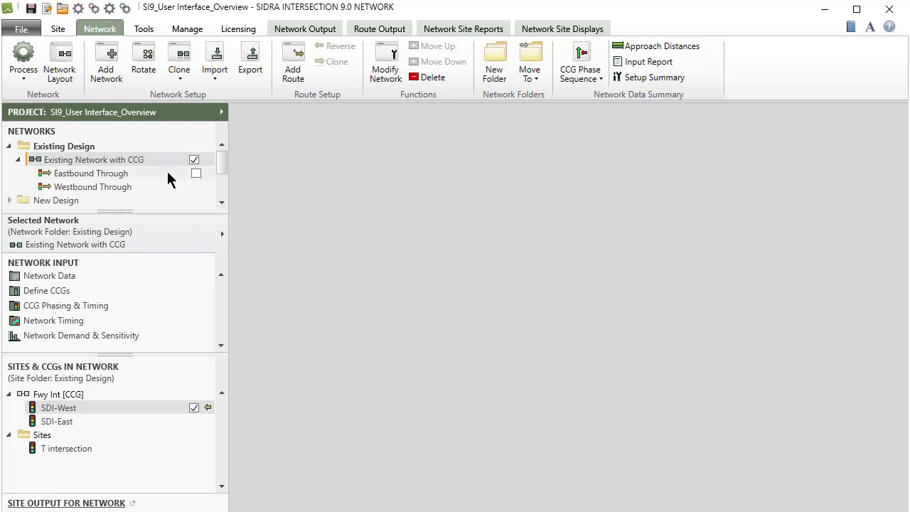
right_click(92, 173)
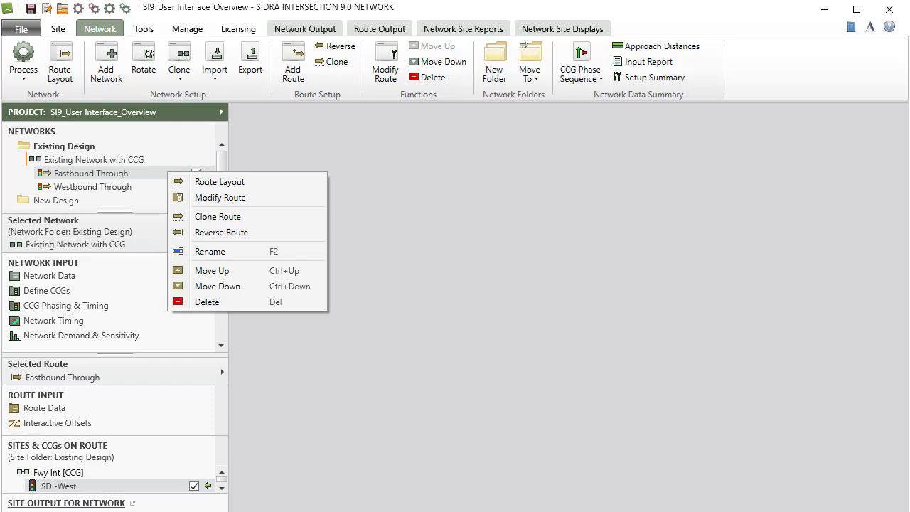
left_click(93, 159)
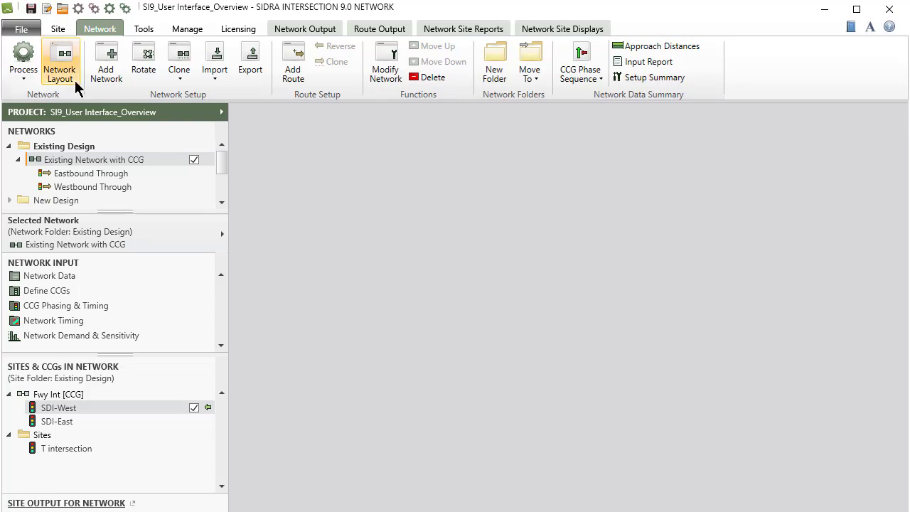
left_click(50, 56)
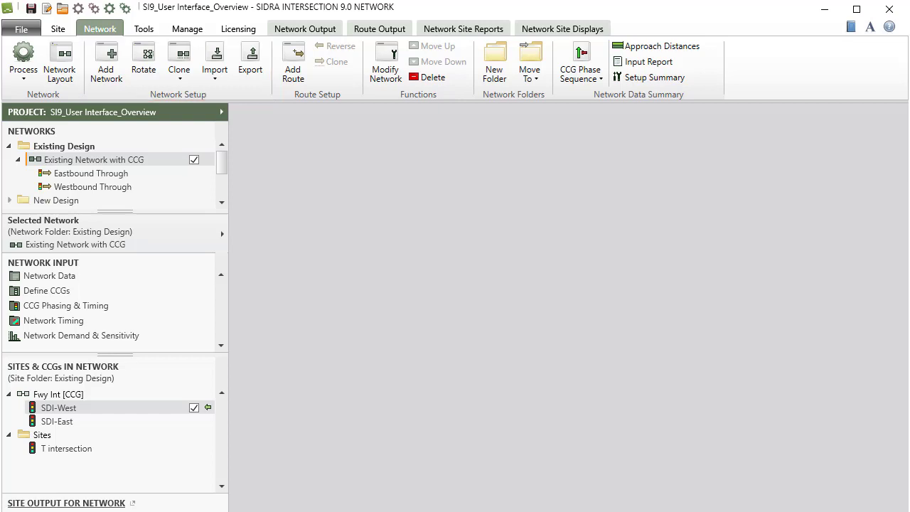
left_click(91, 173)
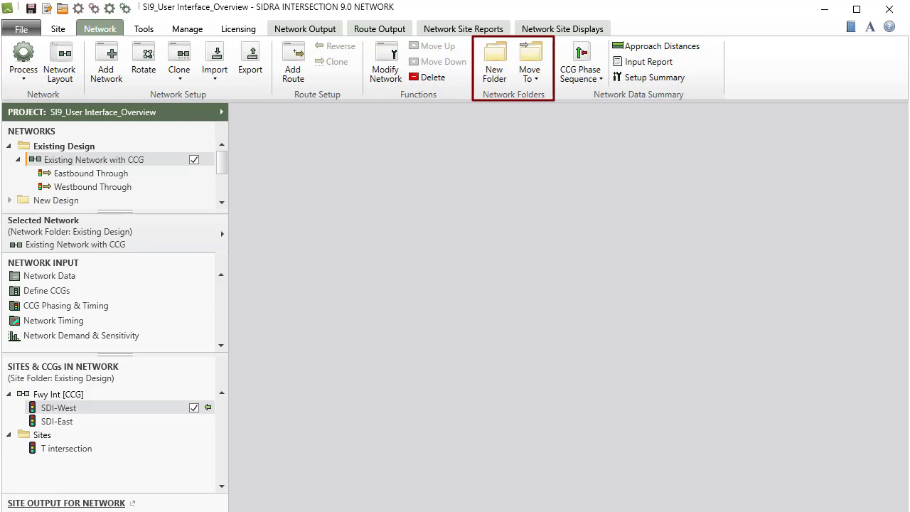
mouse_move(638, 64)
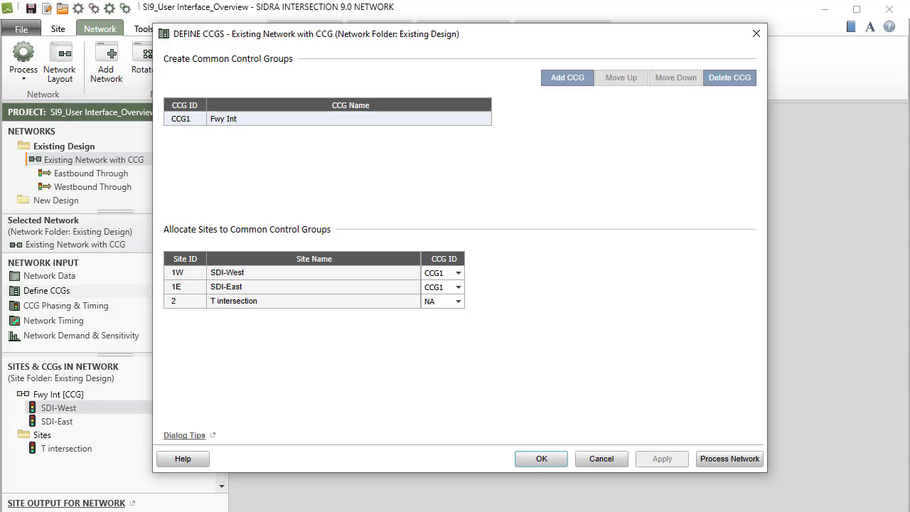
left_click(544, 459)
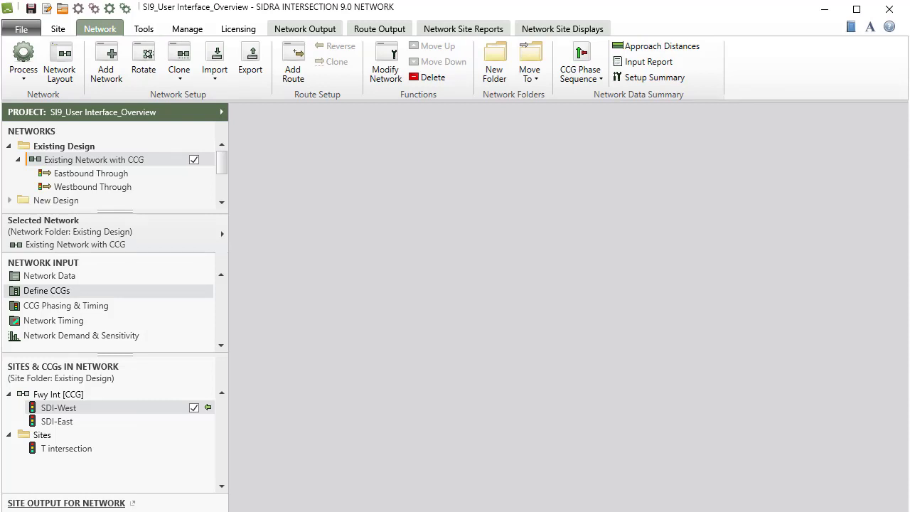
mouse_move(171, 311)
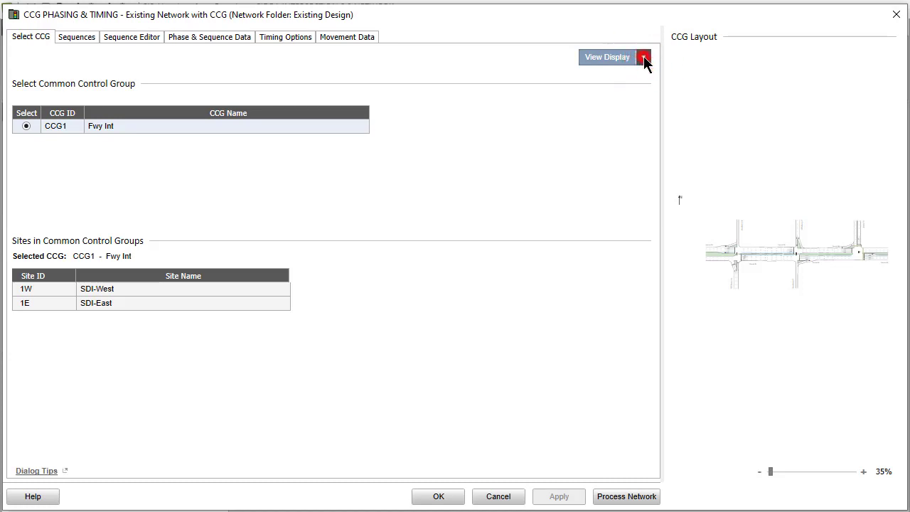
Switch the side display to CCG Phase Sequence and look at the Sequence Editor tab
left_click(644, 57)
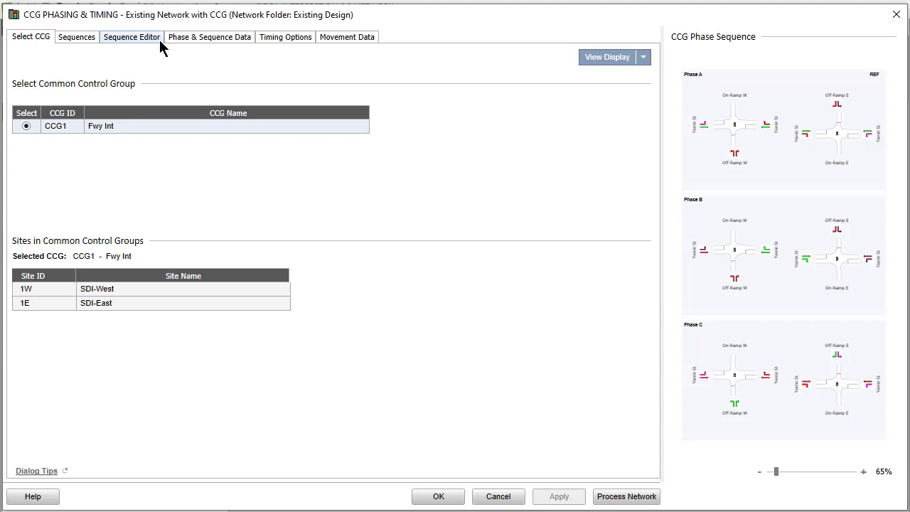
left_click(153, 36)
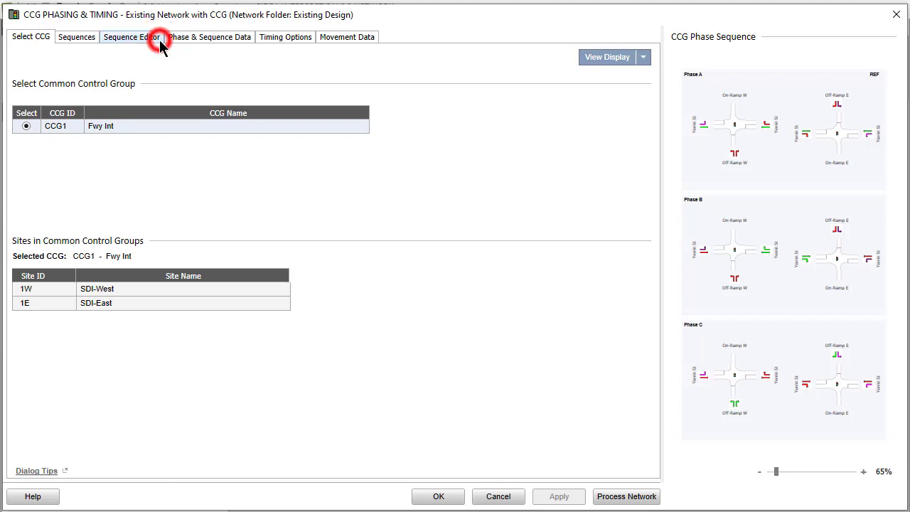
left_click(132, 36)
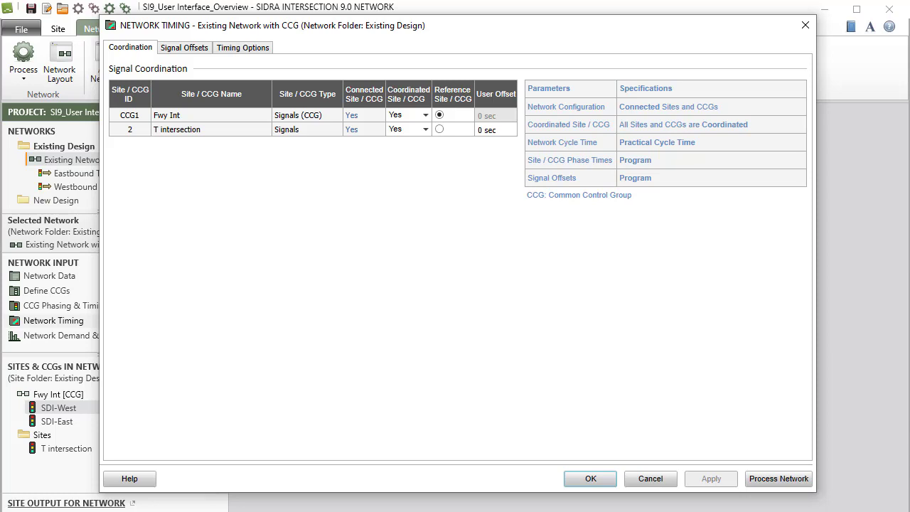
Close Network Timing, then open and close Network Demand & Sensitivity without changes
left_click(592, 478)
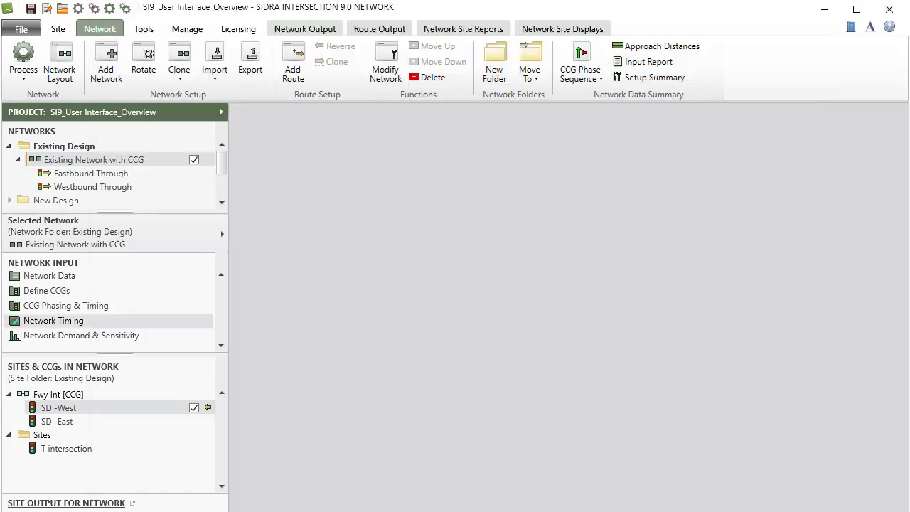
mouse_move(169, 342)
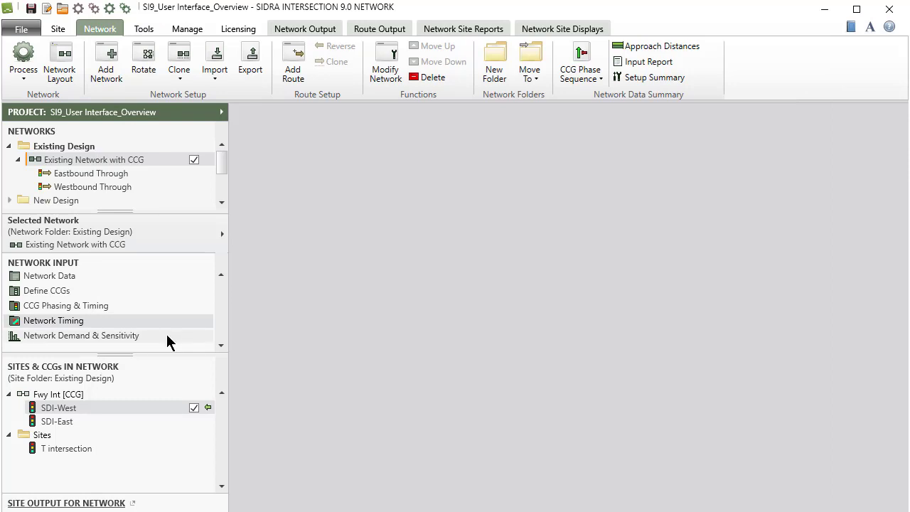
left_click(81, 336)
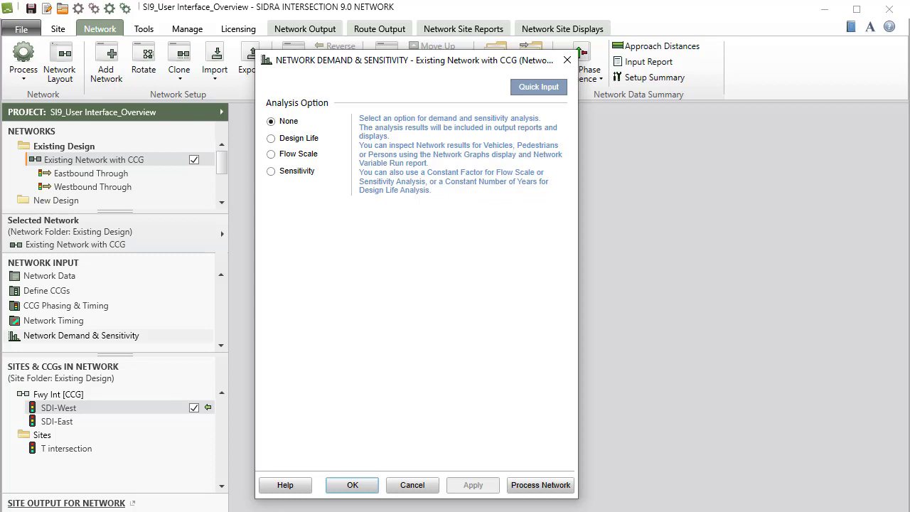
left_click(357, 485)
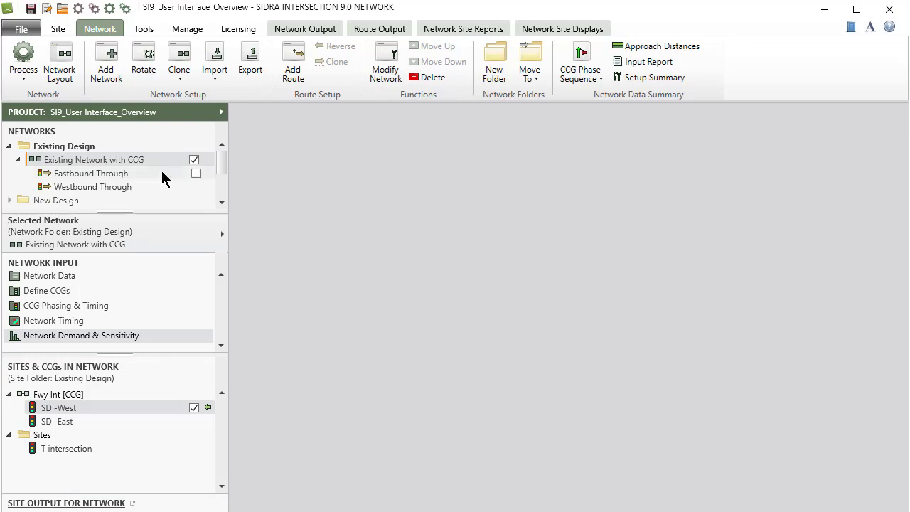
Select the Eastbound Through route under Existing Network with CCG
left_click(92, 173)
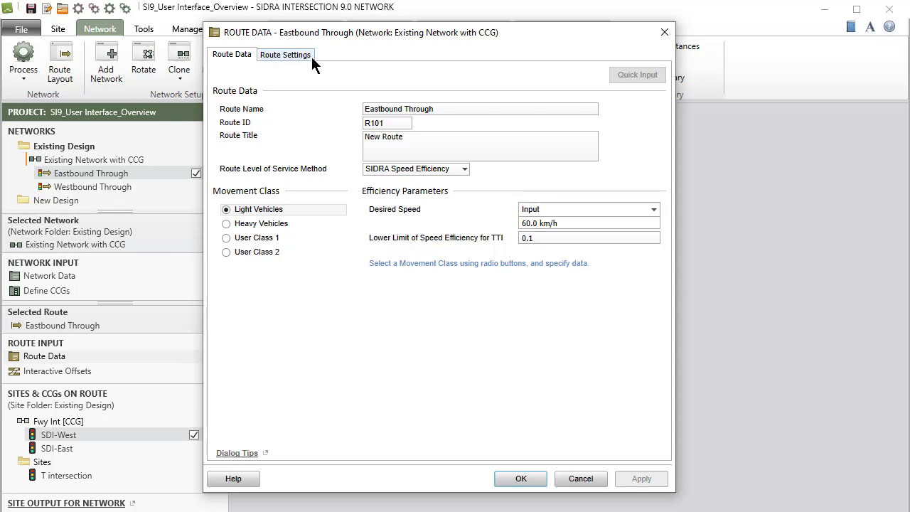
Review the Route Settings tab for Eastbound Through, then close Route Data unchanged
left_click(306, 55)
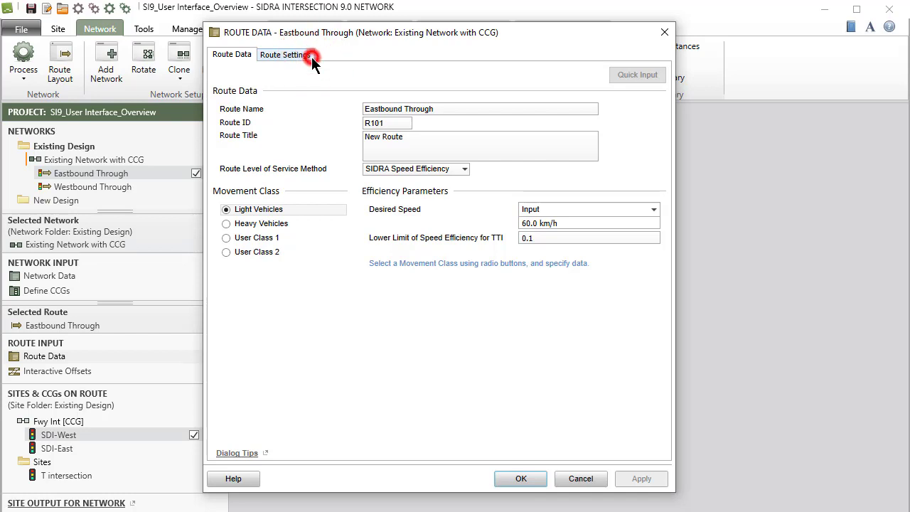
left_click(305, 55)
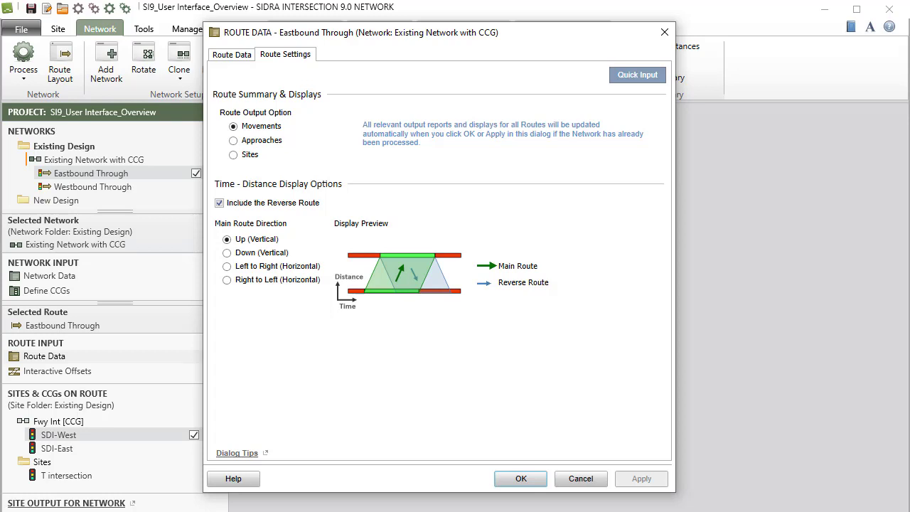
left_click(522, 478)
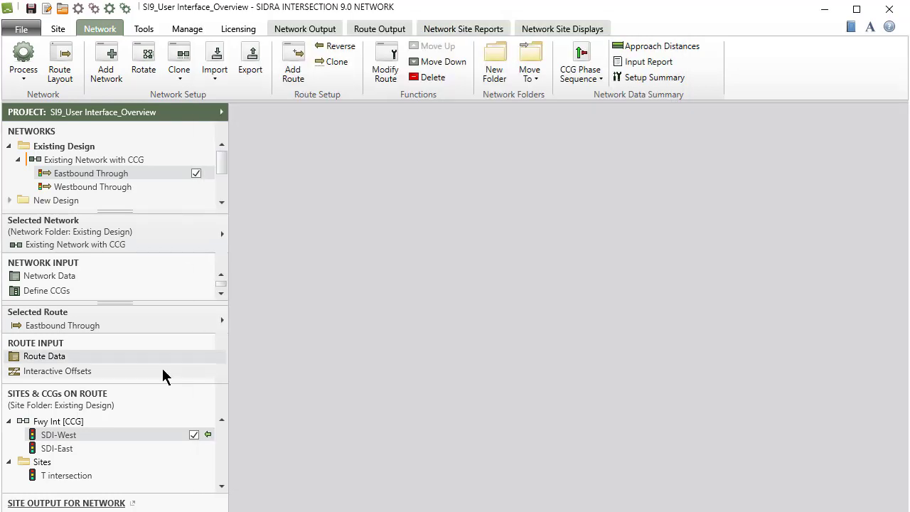
Drag intersection 2's 2-W-T1/2-E-T1 bars in Interactive Offsets, shifting the offset from 4 to 1
left_click(57, 372)
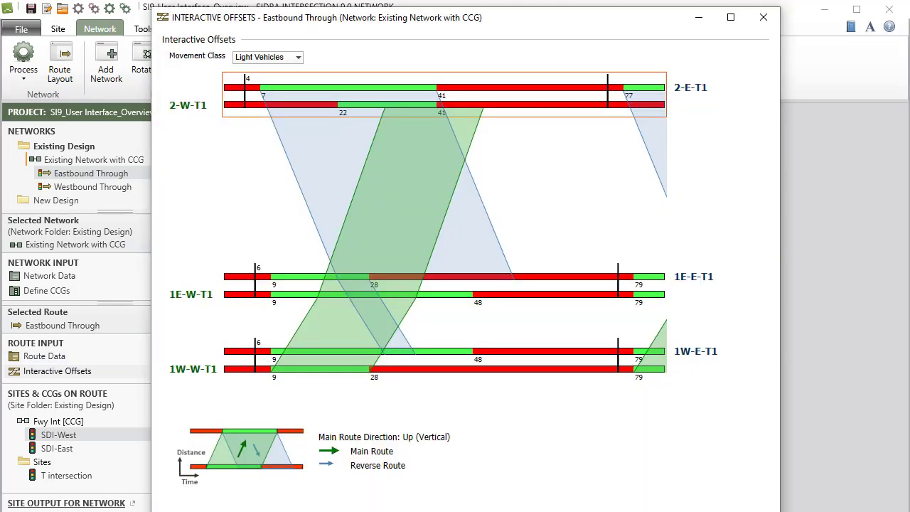
mouse_move(245, 86)
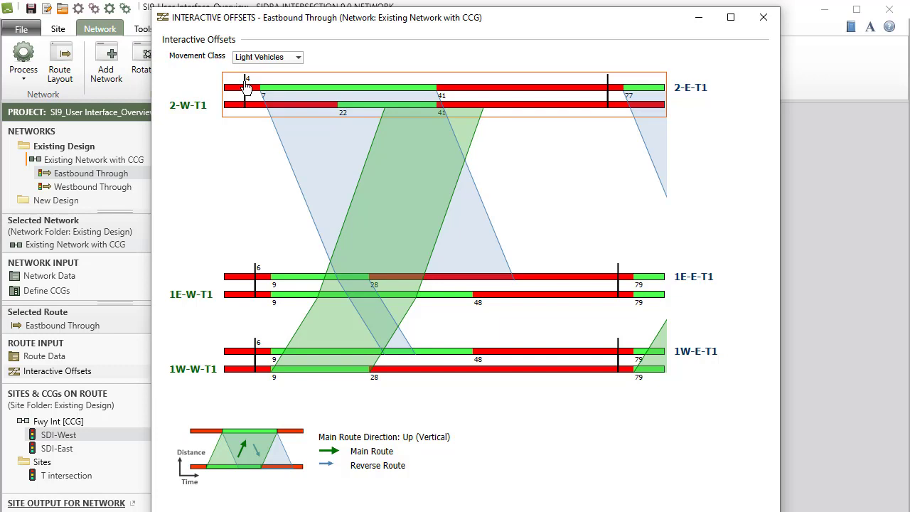
mouse_move(242, 88)
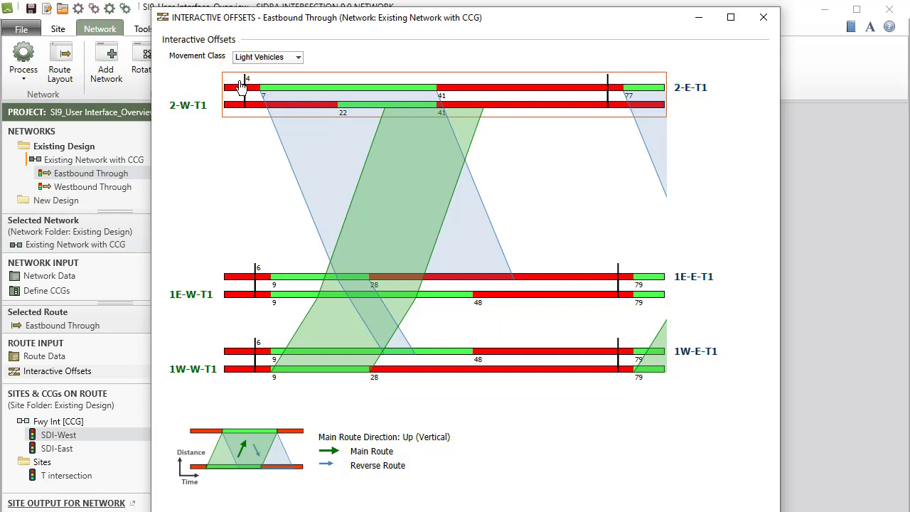
left_click_drag(246, 87, 235, 87)
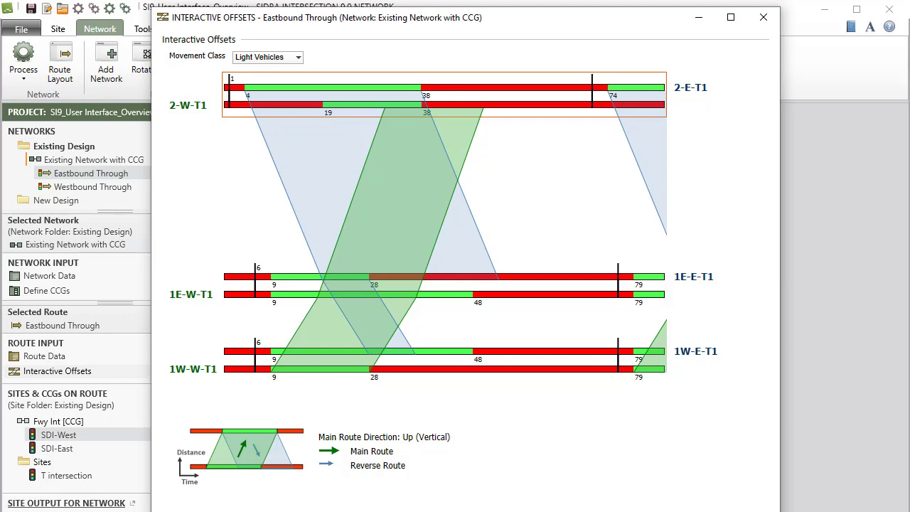
left_click(758, 19)
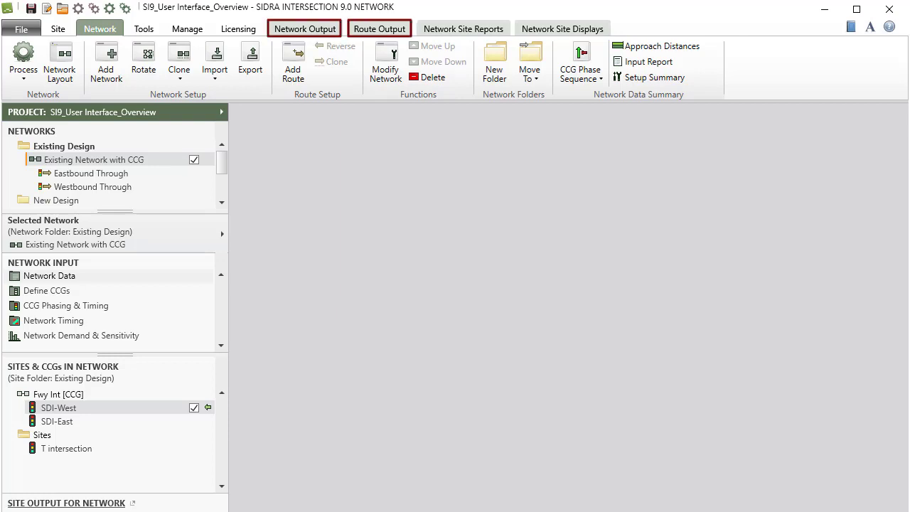
Process Two-Intersection Network and dismiss phasing error #273 for site int6a
left_click(462, 29)
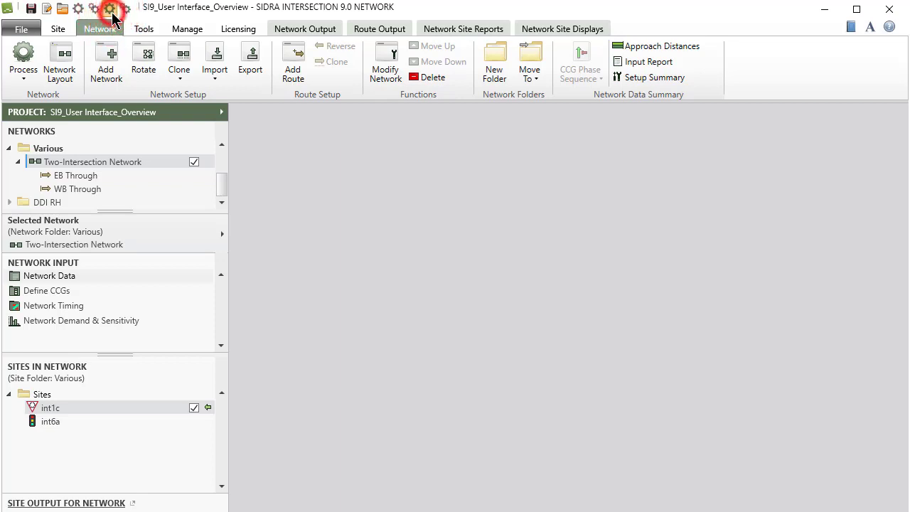
left_click(24, 71)
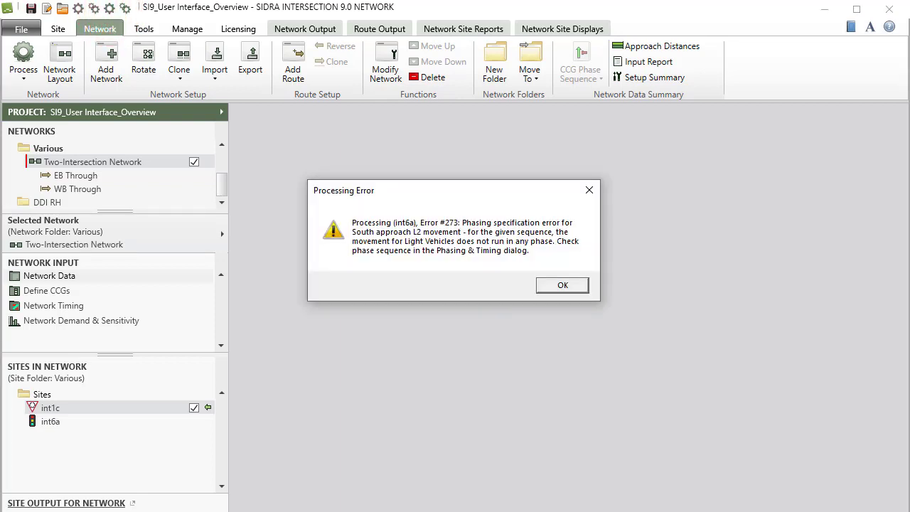
left_click(562, 285)
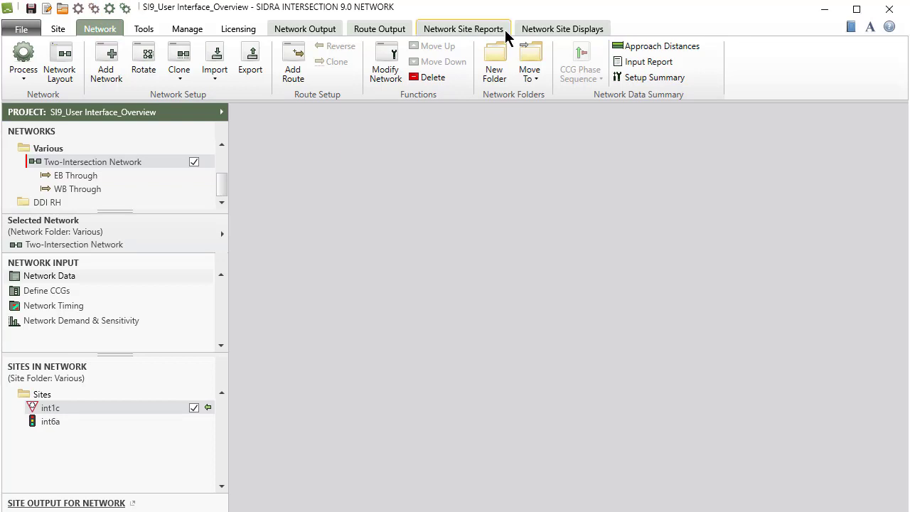
View the Network Site Reports Diagnostics flagging int6a, then bring up Network Output
left_click(463, 28)
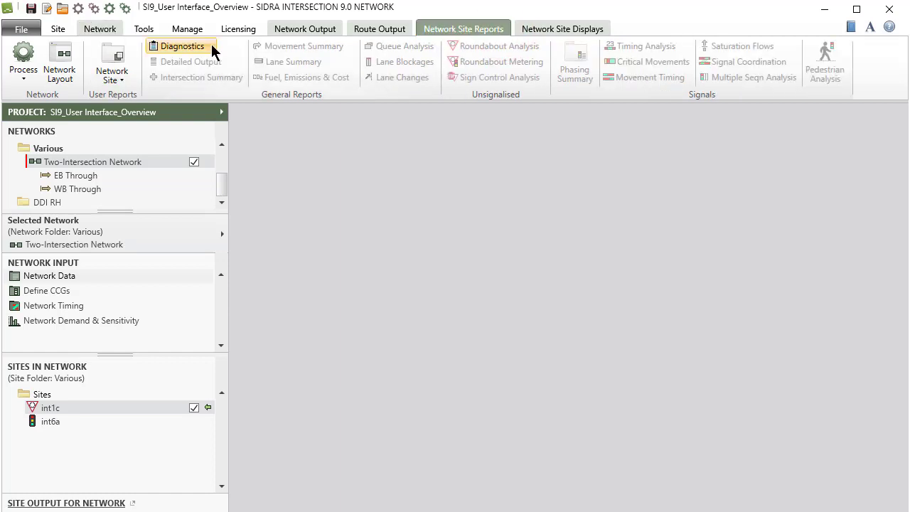
left_click(180, 45)
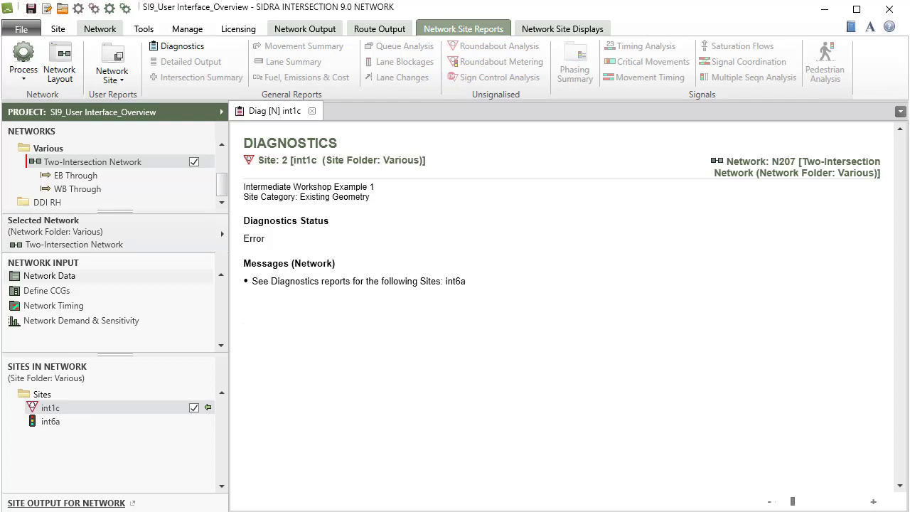
left_click(304, 29)
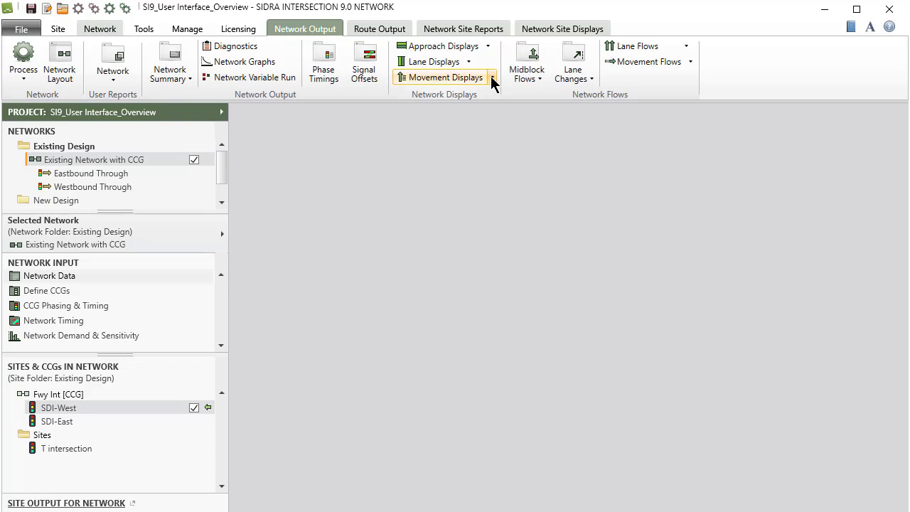
Generate the whole-network Delay (Control) display, then right-click the Degree of Saturation display
left_click(441, 77)
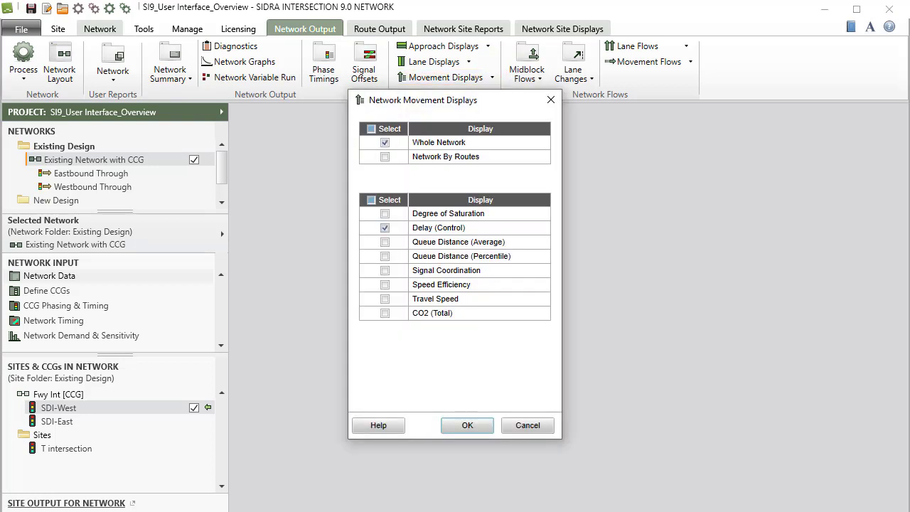
mouse_move(467, 425)
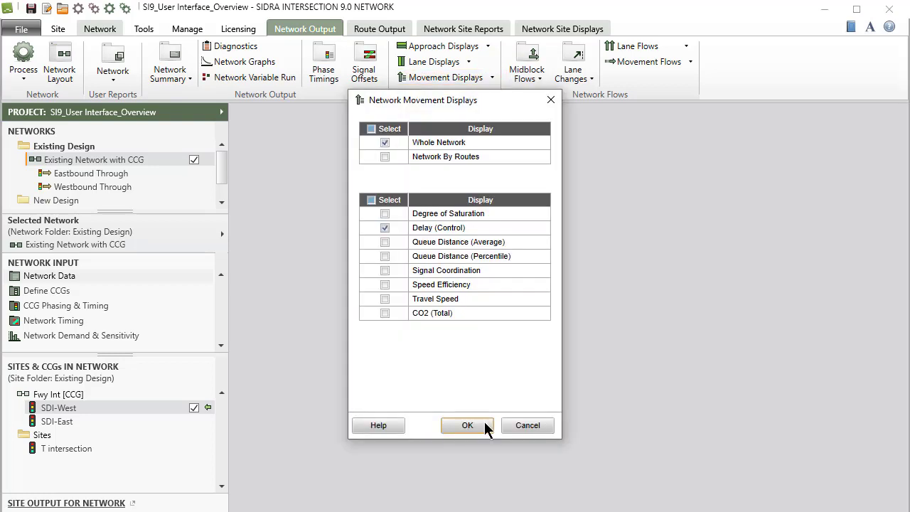
left_click(467, 425)
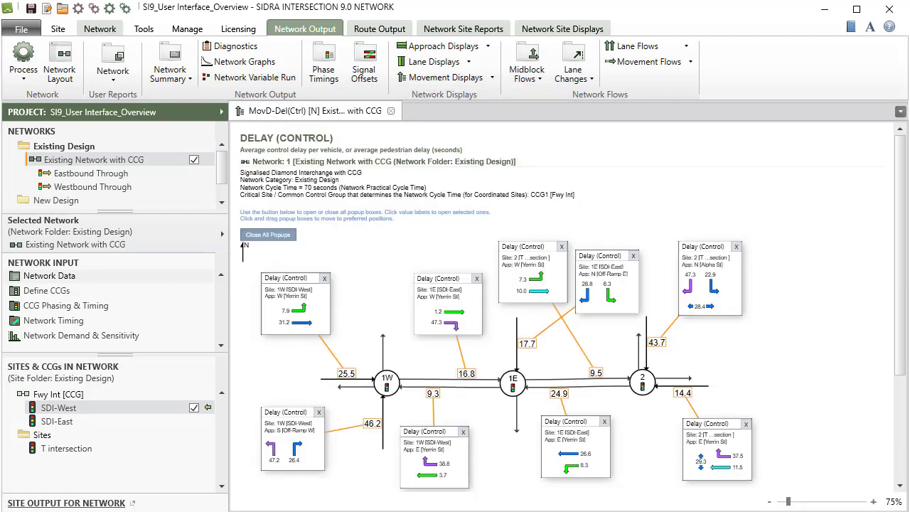
mouse_move(441, 46)
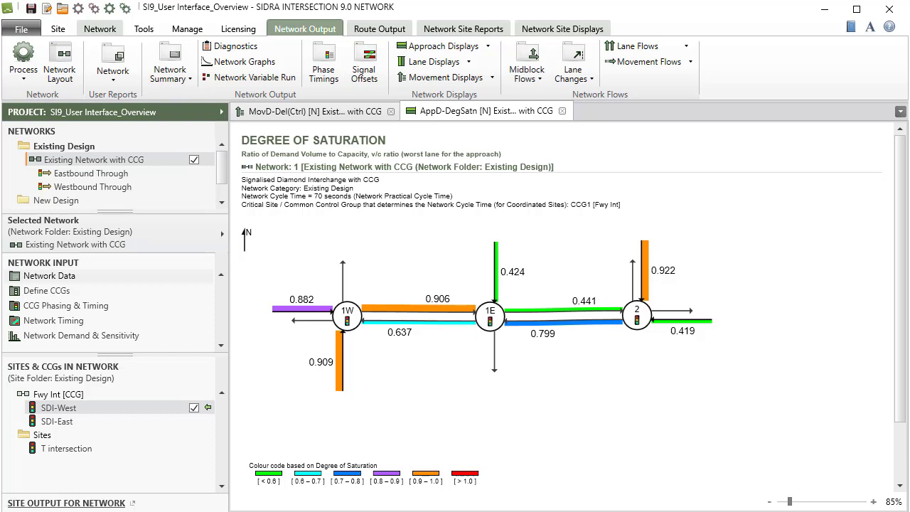
mouse_move(475, 288)
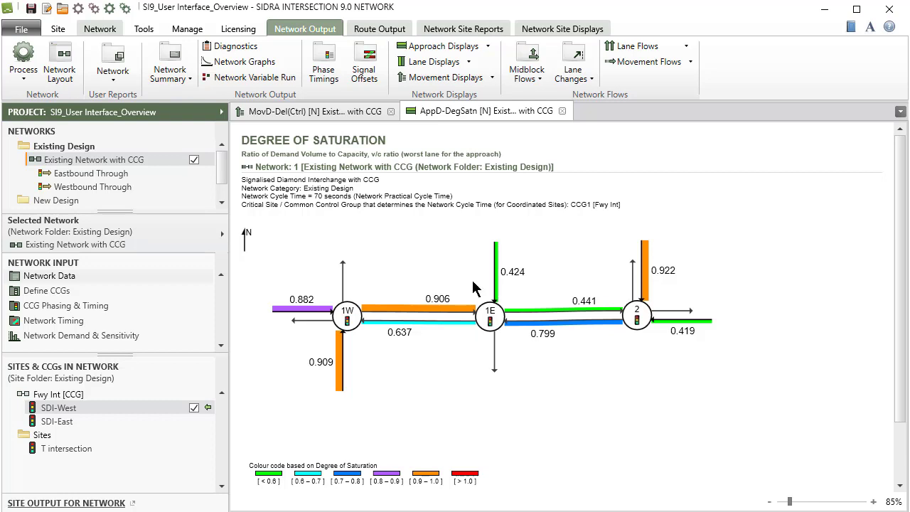
left_click(472, 280)
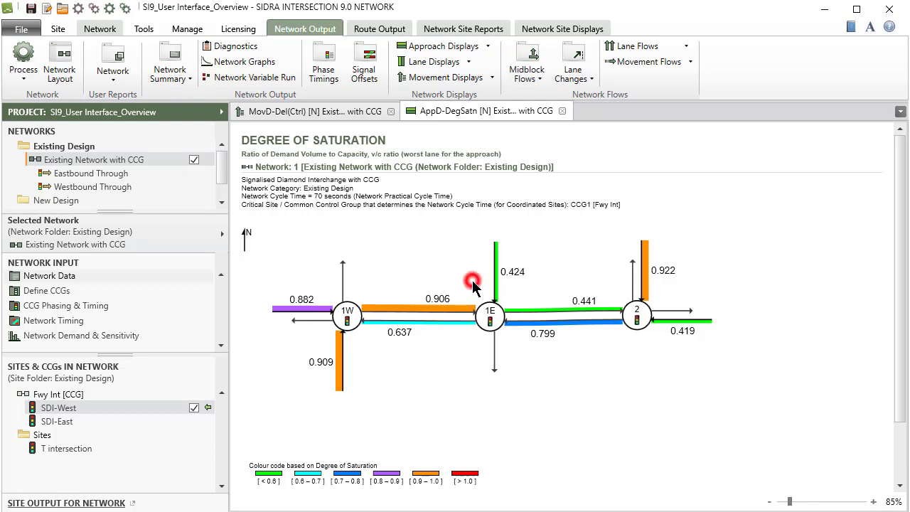
right_click(472, 282)
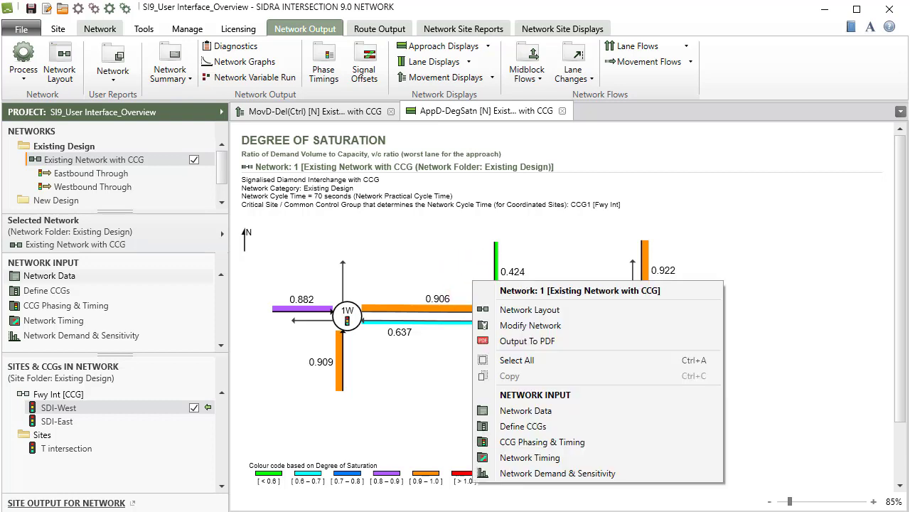